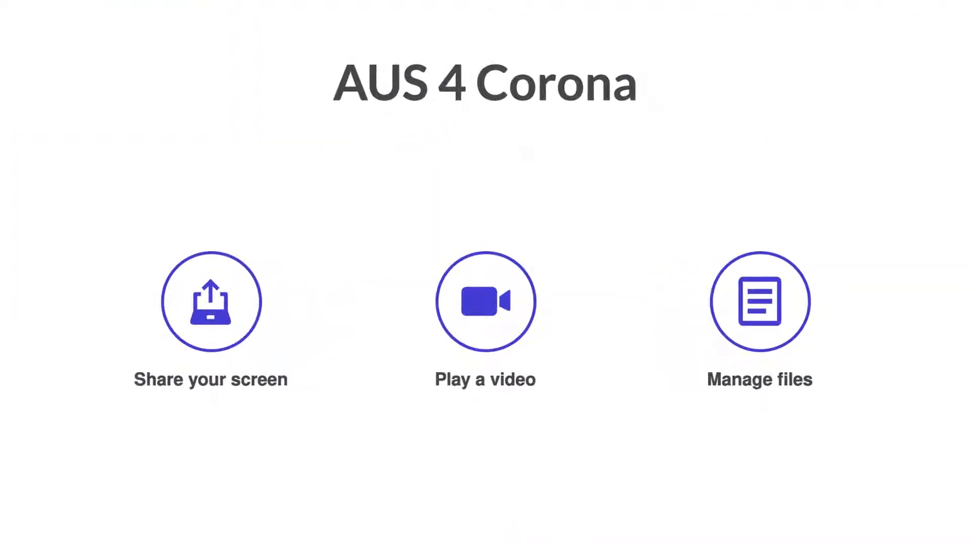
mouse_move(759, 303)
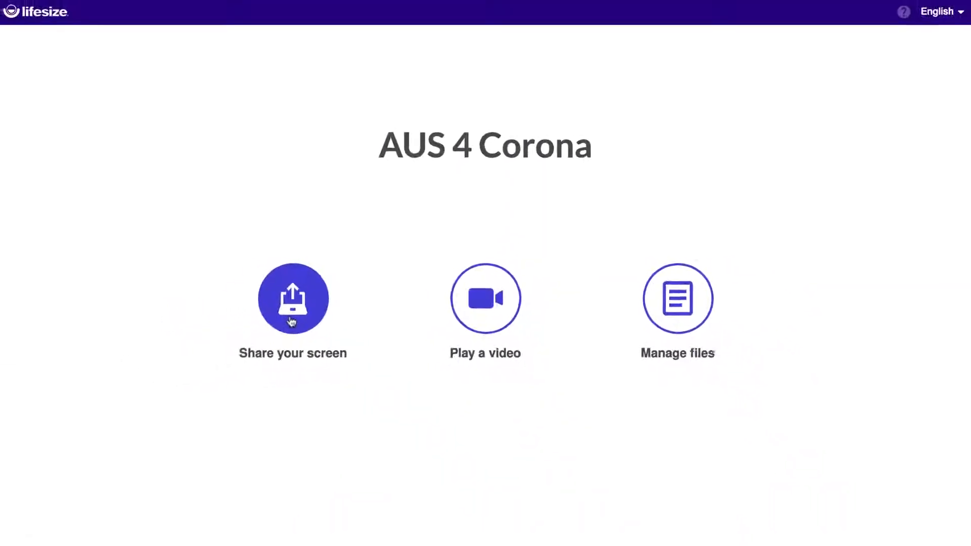
Start screen sharing to bring up the choice of entire screen, window or browser tab
click(292, 299)
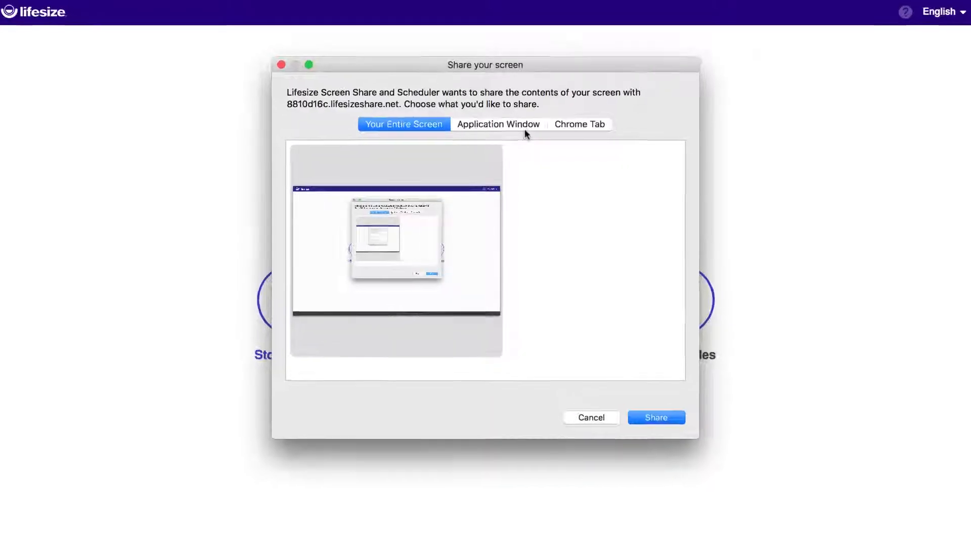
click(498, 124)
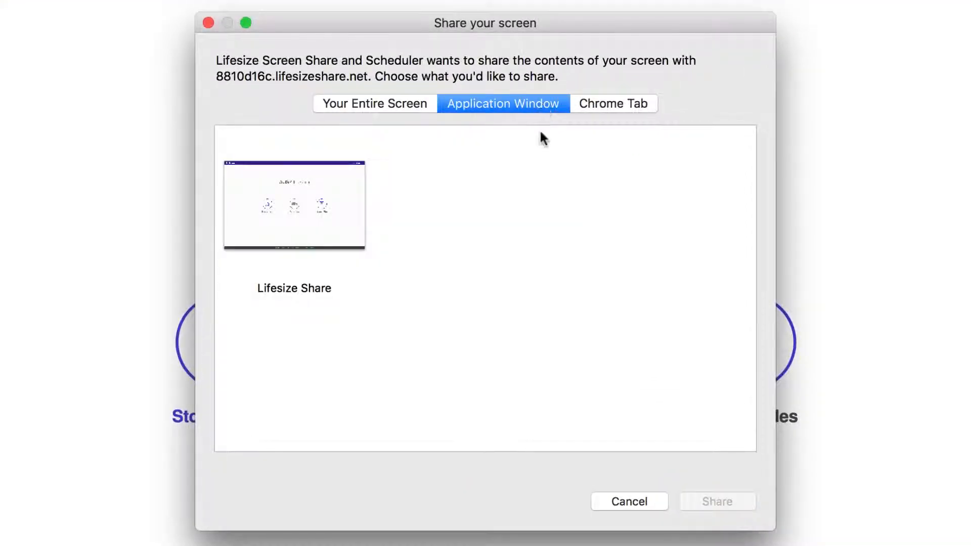
mouse_move(622, 109)
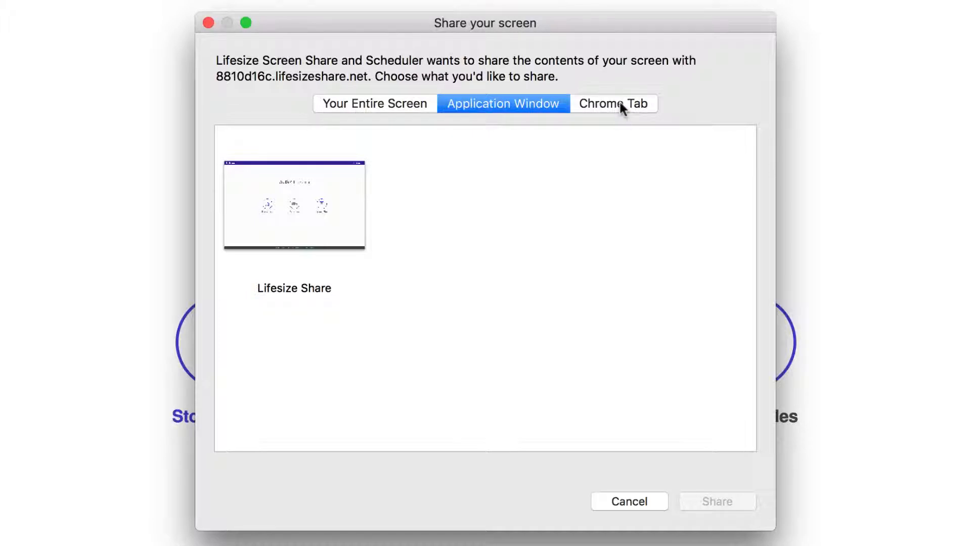
click(612, 103)
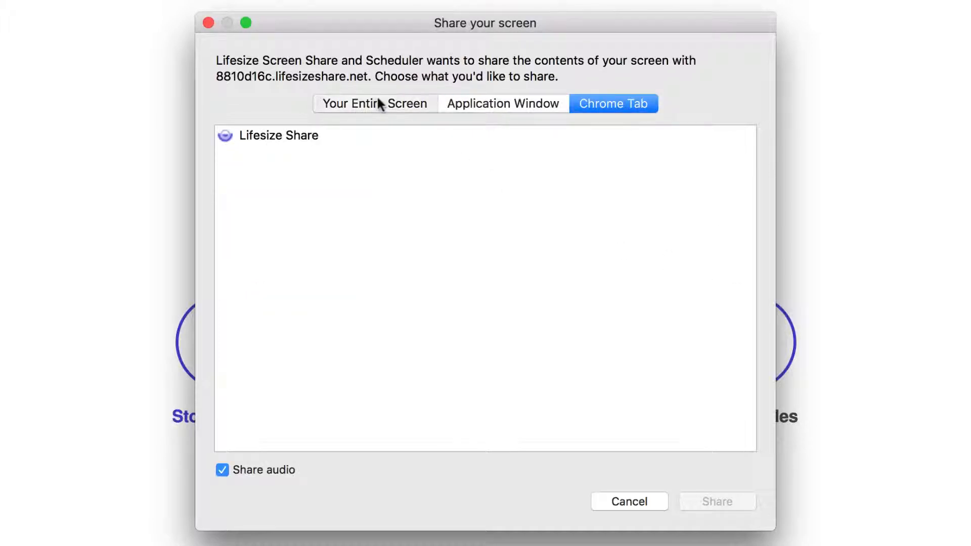
click(374, 103)
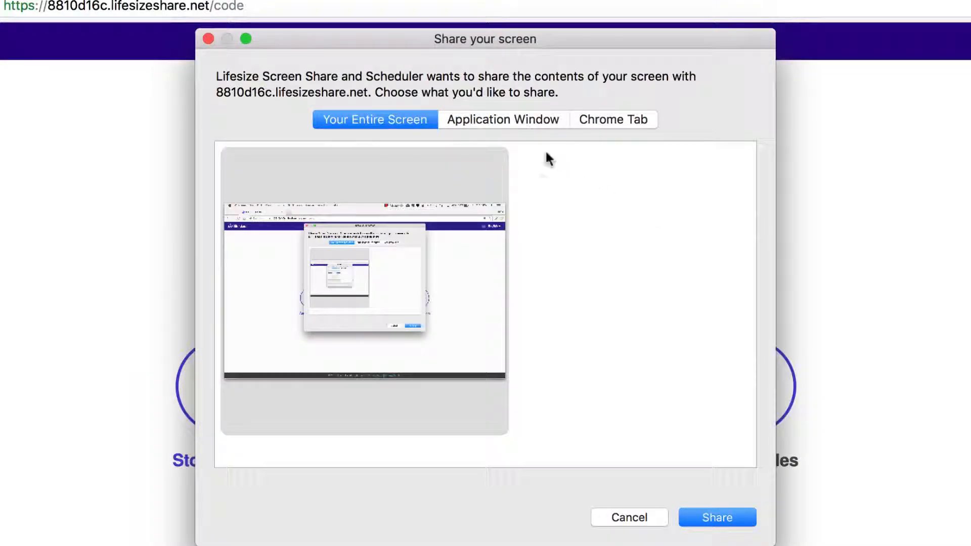
Check the application windows, then select the 'Lifesize Share™: Wireless Media Sharing' Chrome tab to share
click(502, 119)
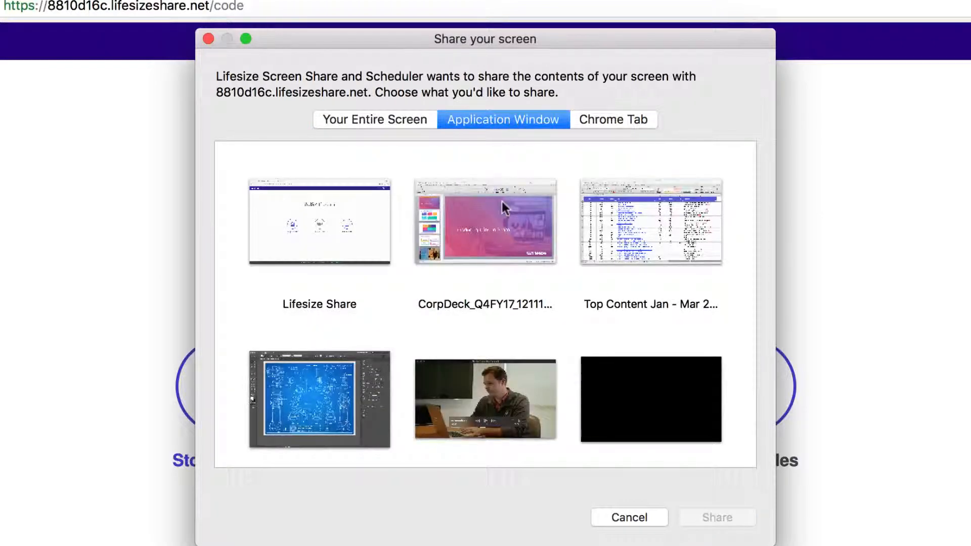
click(318, 399)
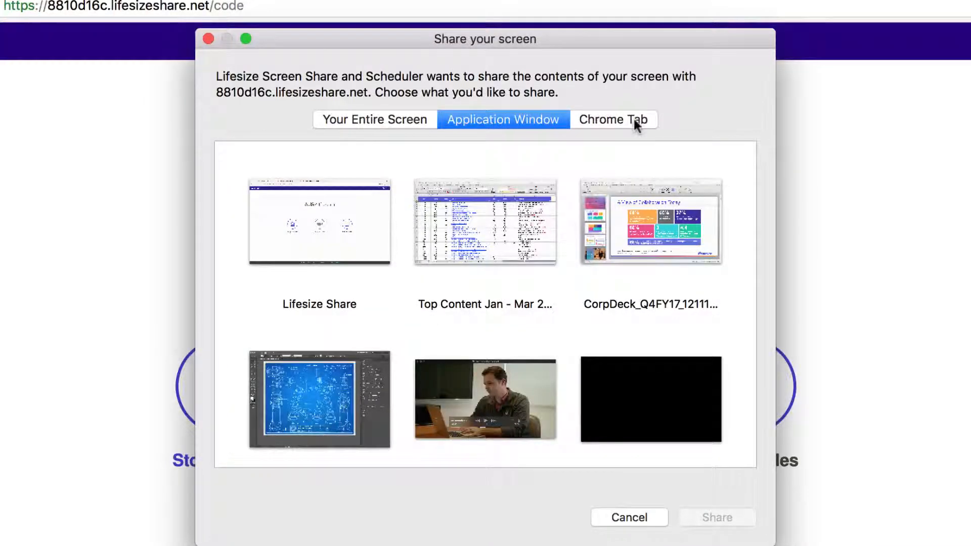
click(613, 119)
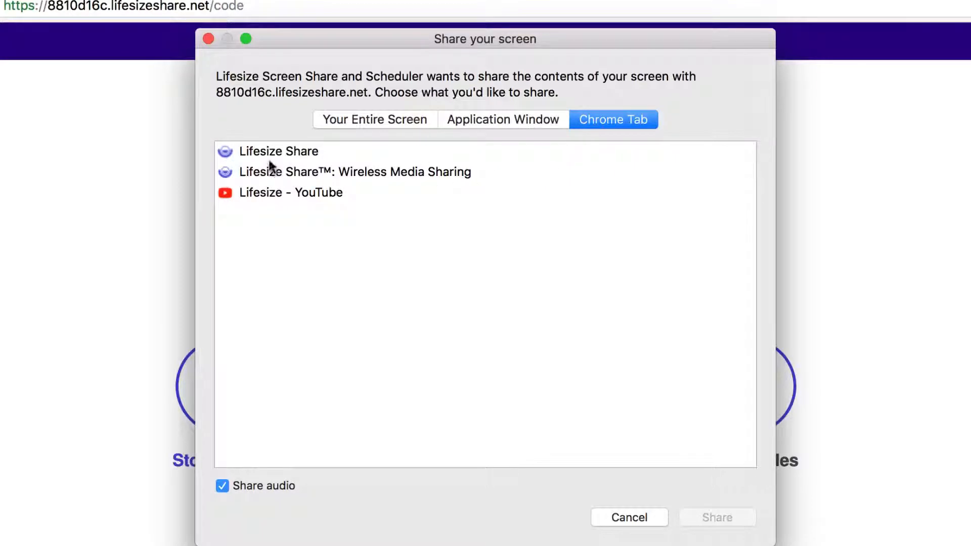
click(353, 172)
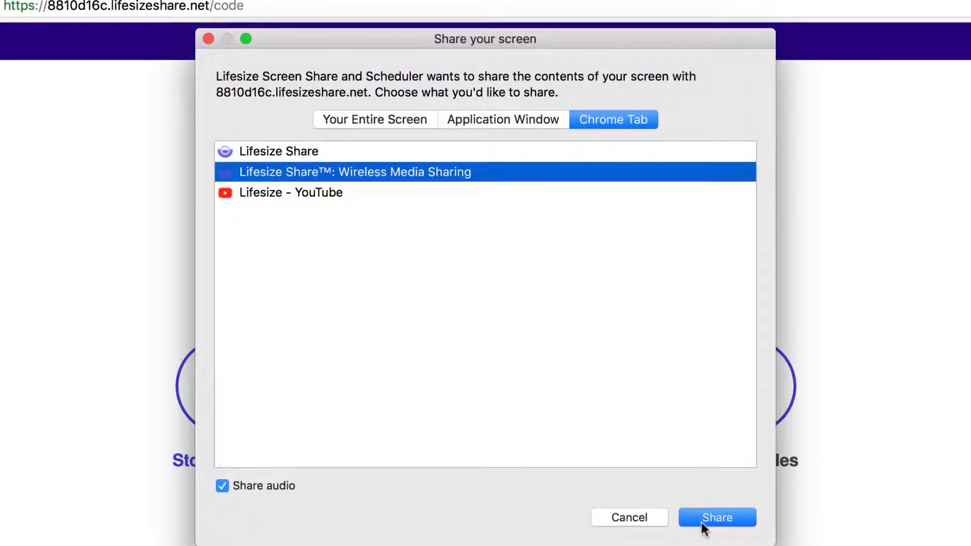